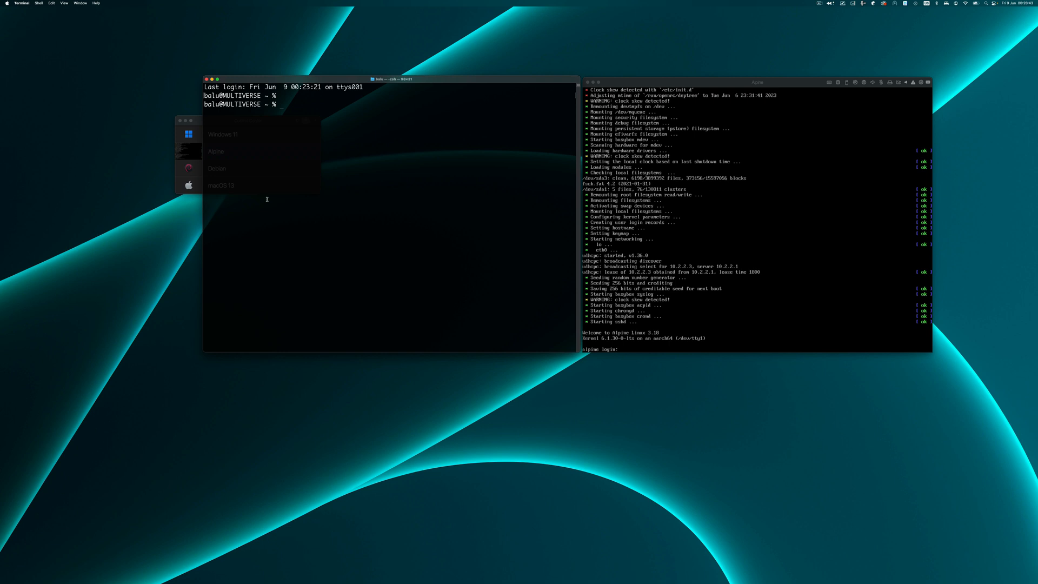
pyautogui.write('ssh 10')
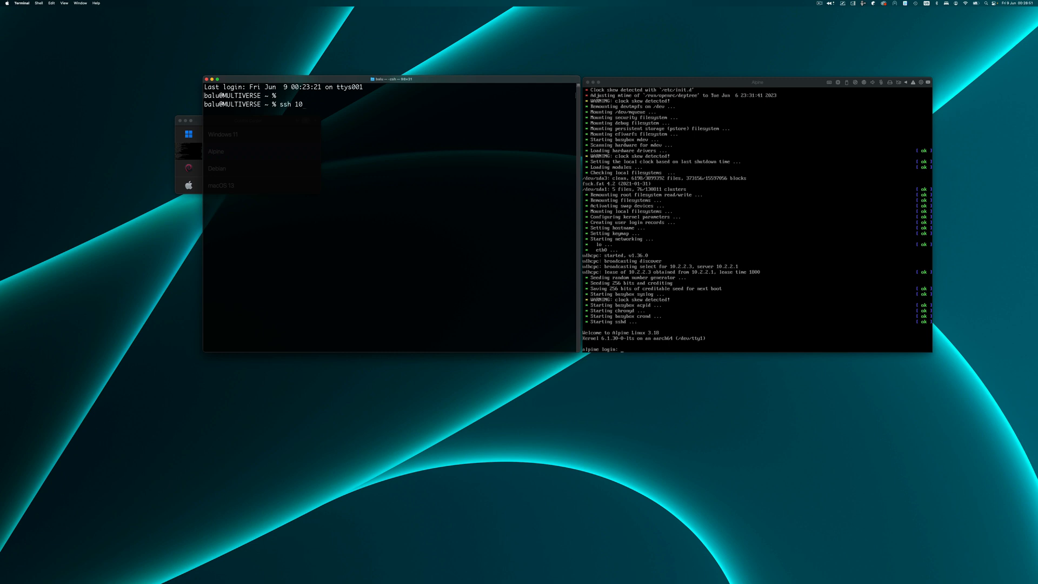
pyautogui.press('backspace')
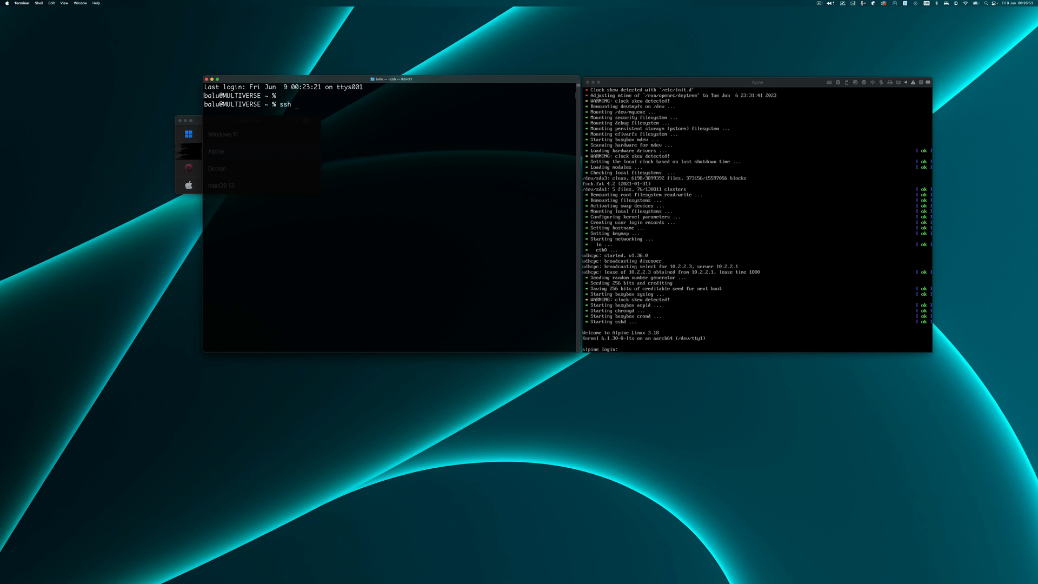
pyautogui.write('ba')
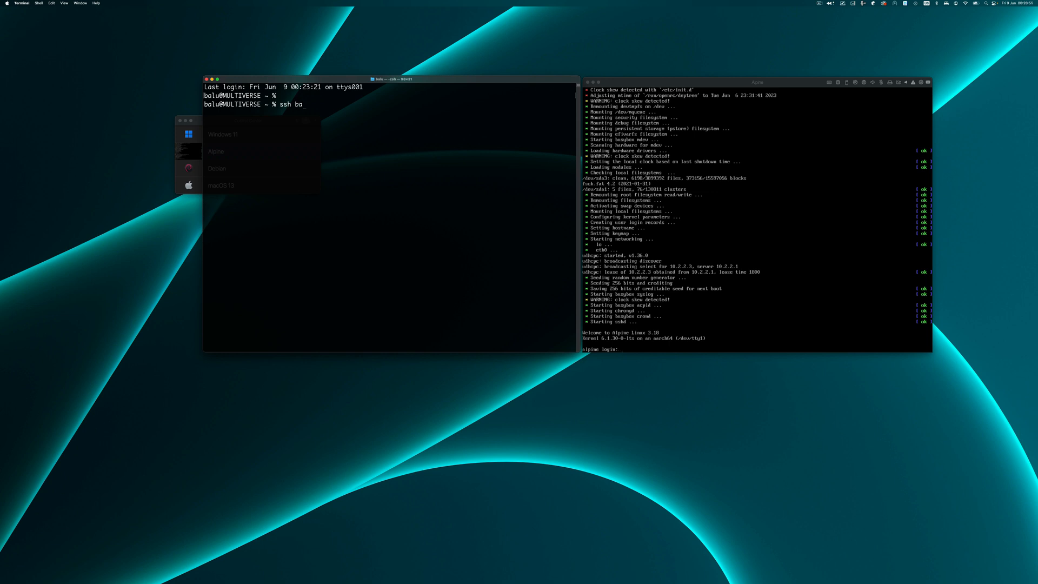
pyautogui.write('lu')
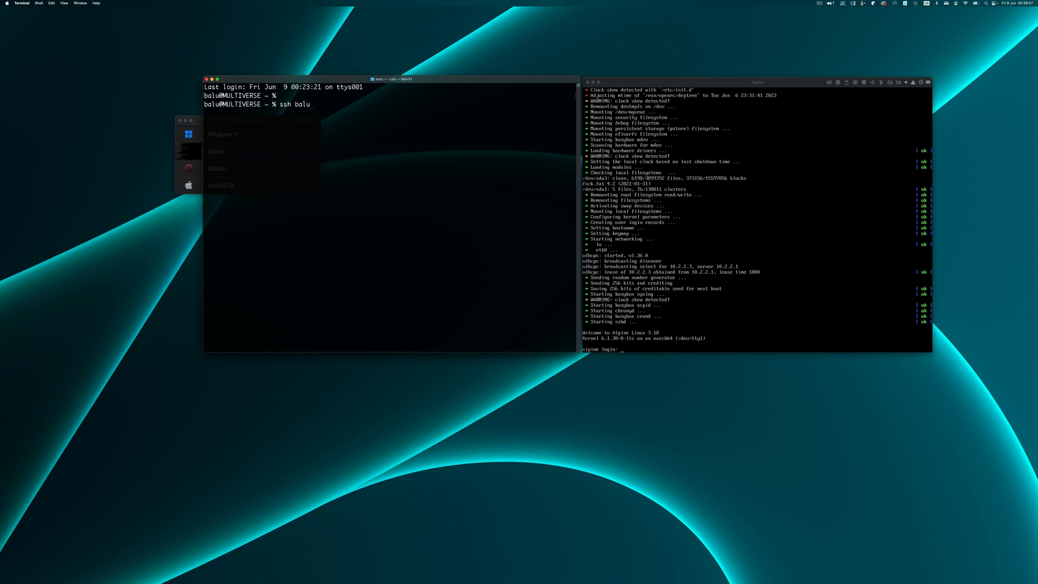
pyautogui.write('@10.')
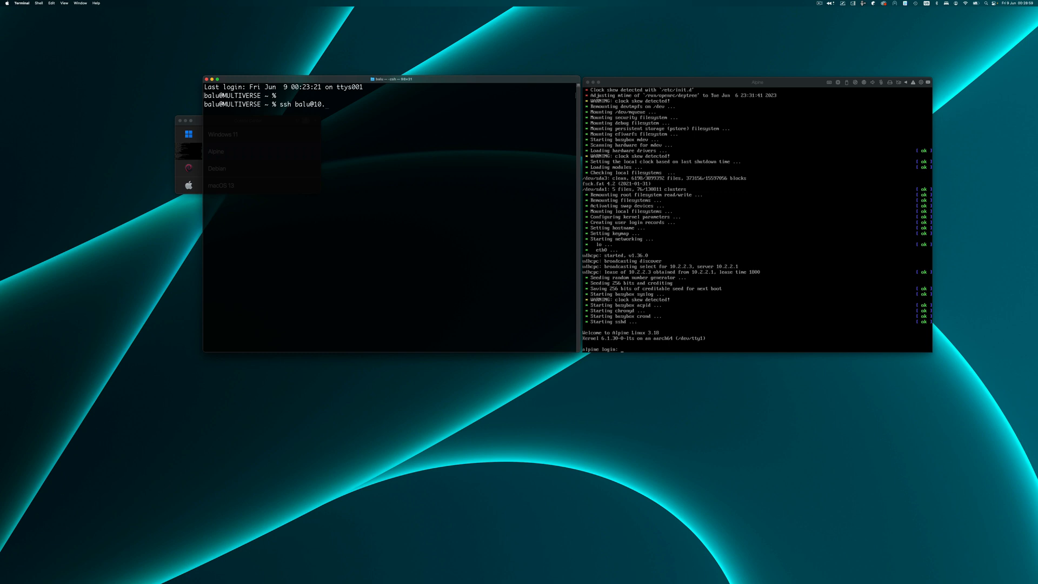
pyautogui.write('2.2.3')
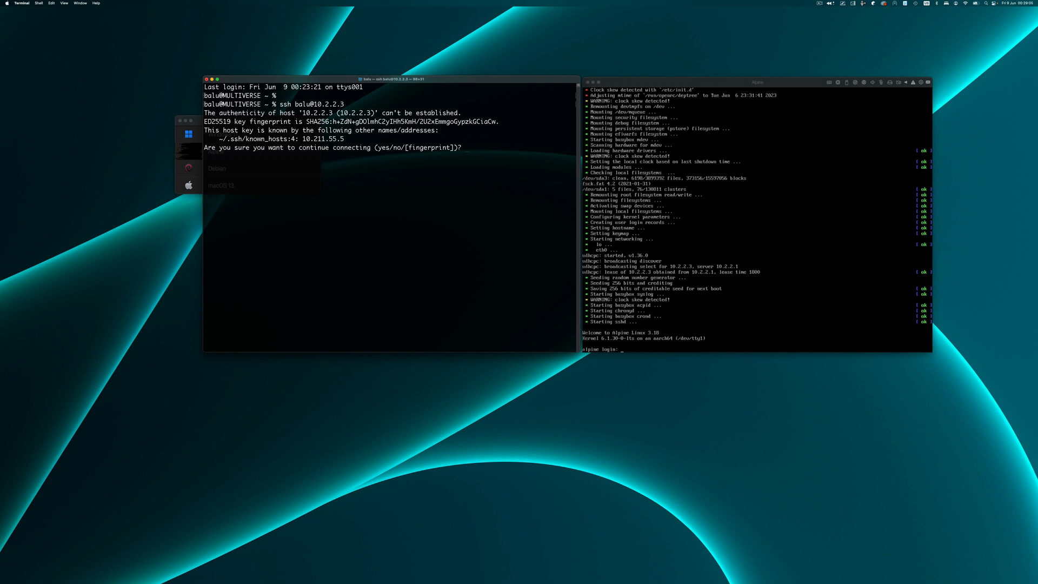
# Trust the host with yes, log in, and run nano to find it is not installed.
pyautogui.write('yes')
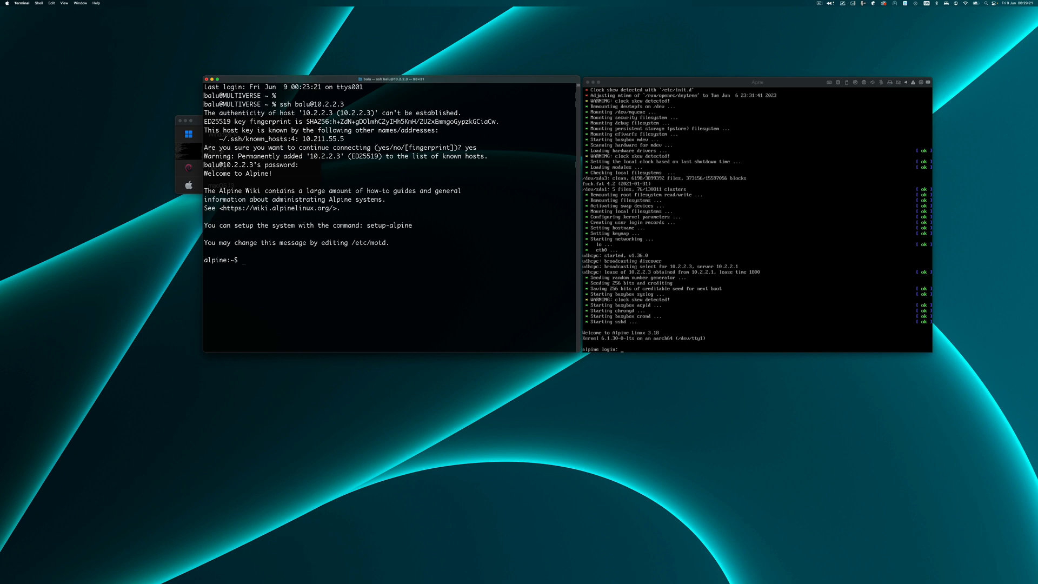
pyautogui.write('nano')
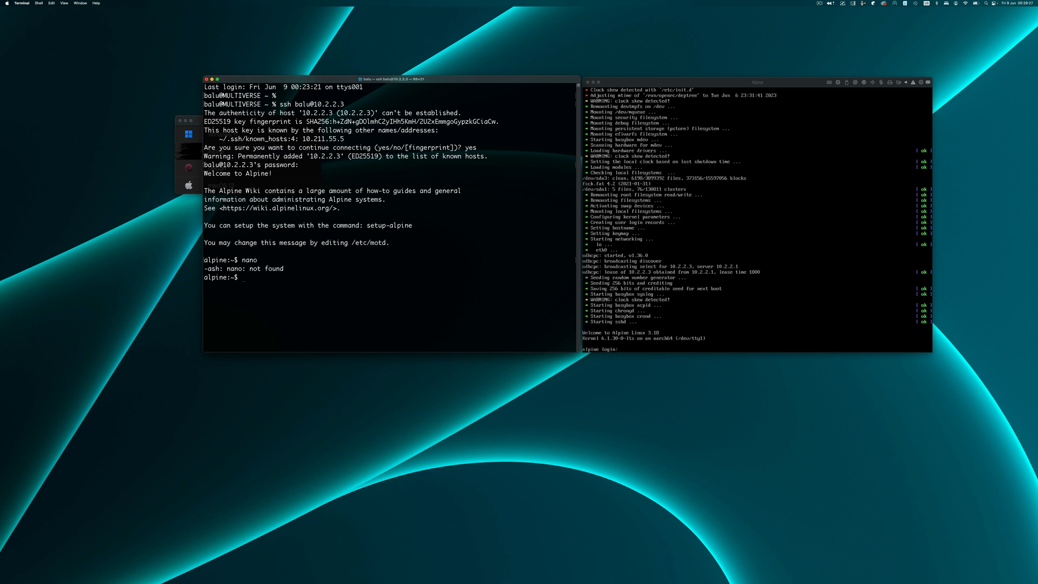
# Become root with su and install nano via apk add nano.
pyautogui.write('apk')
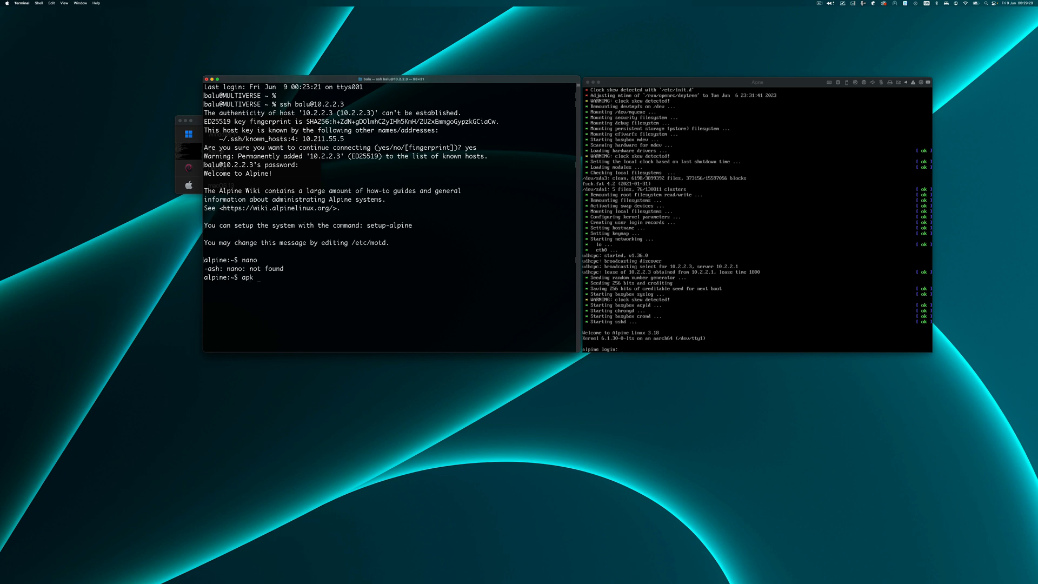
pyautogui.write('su')
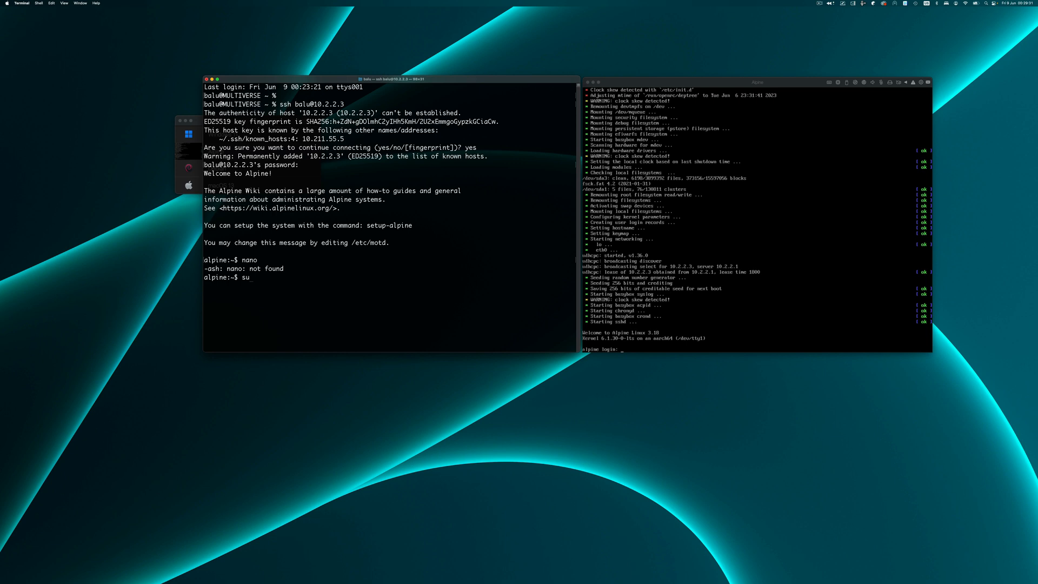
pyautogui.press('Return')
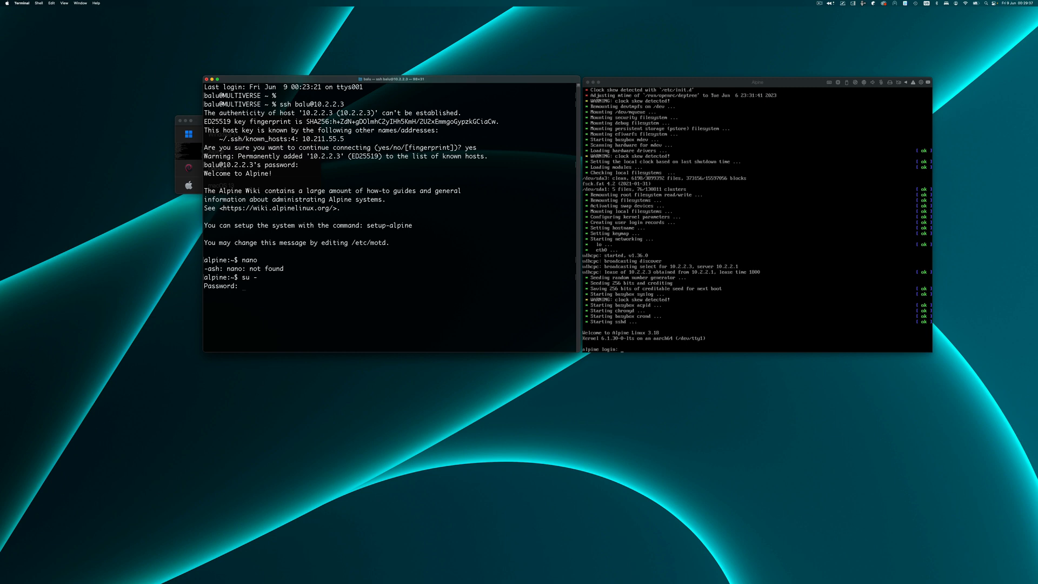
pyautogui.press('Return')
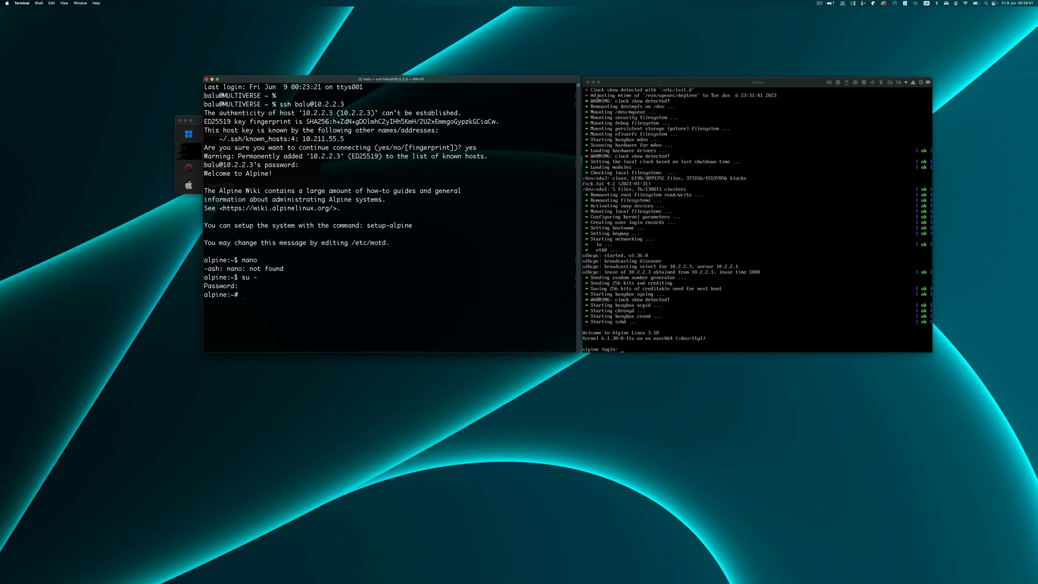
pyautogui.write('apk ad')
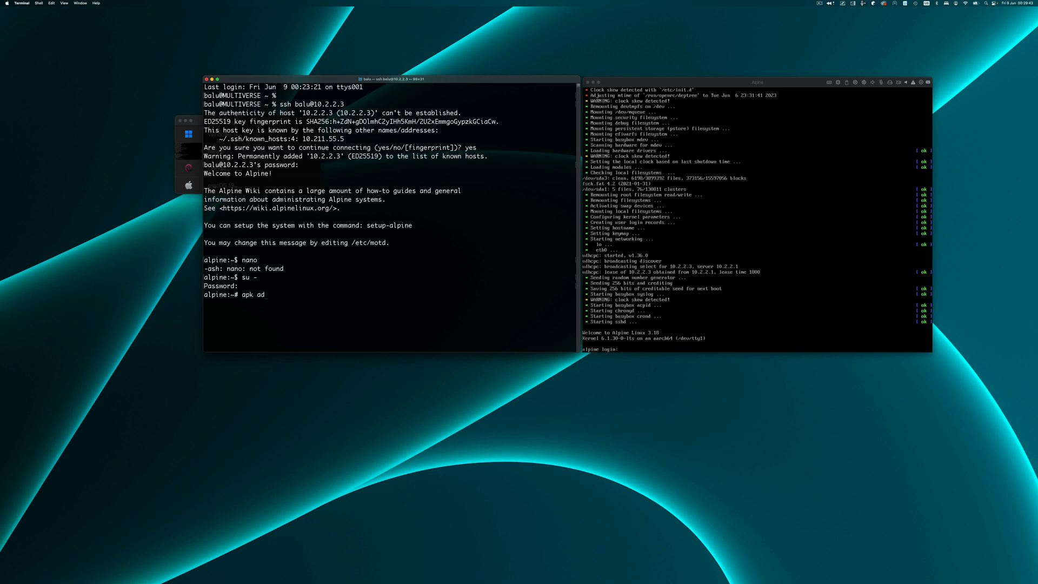
pyautogui.write('d nano')
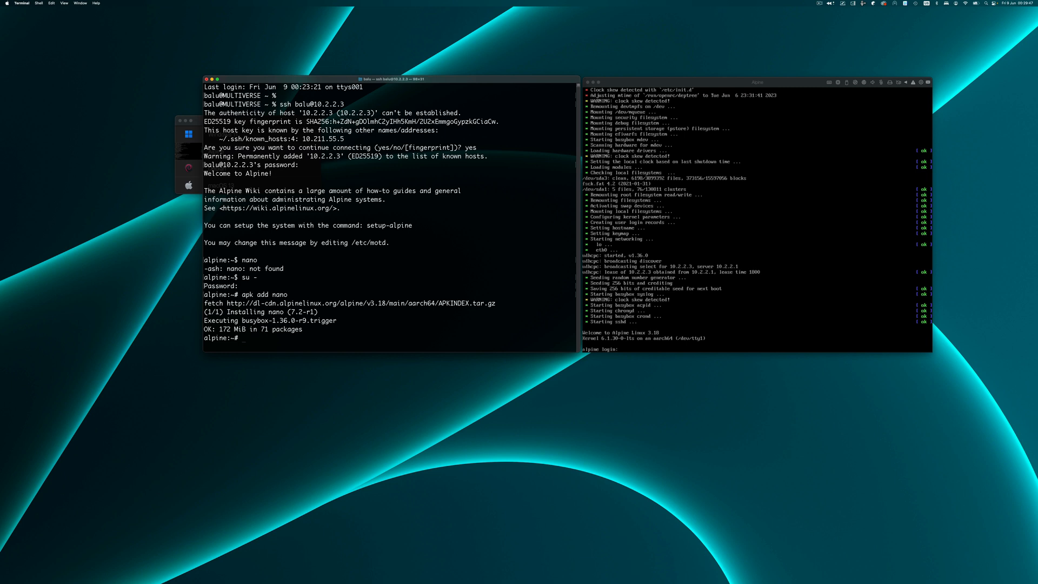
# Edit /etc/apk/repositories in nano with main and community lines enabled.
pyautogui.write('nano')
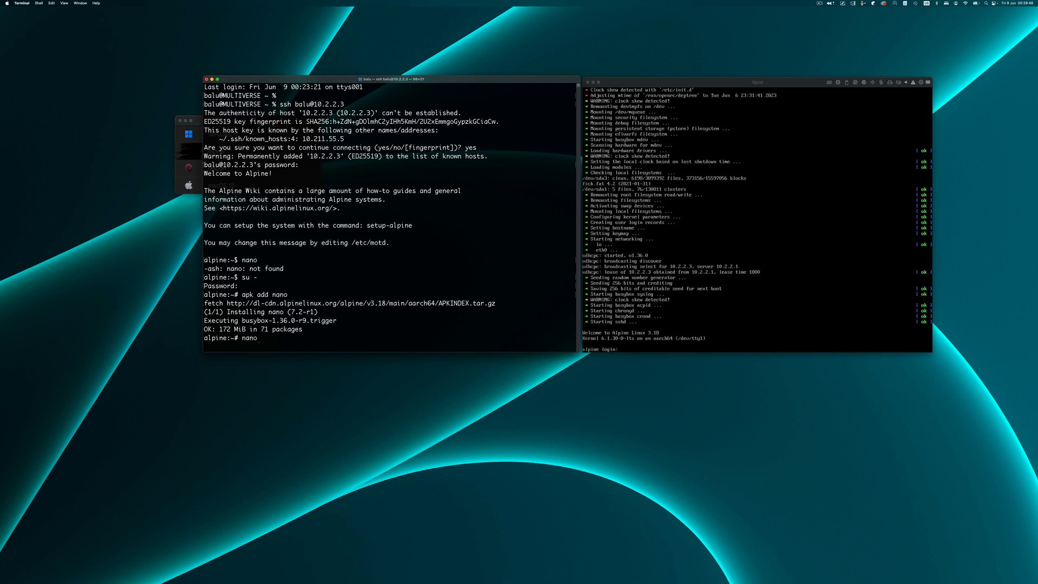
pyautogui.write('/etc')
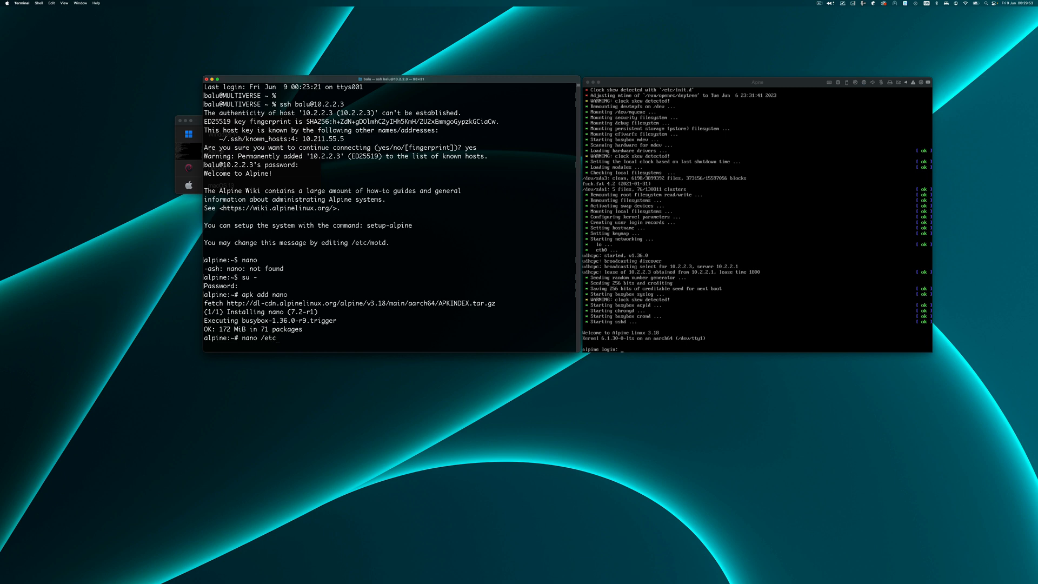
pyautogui.write('/apk/')
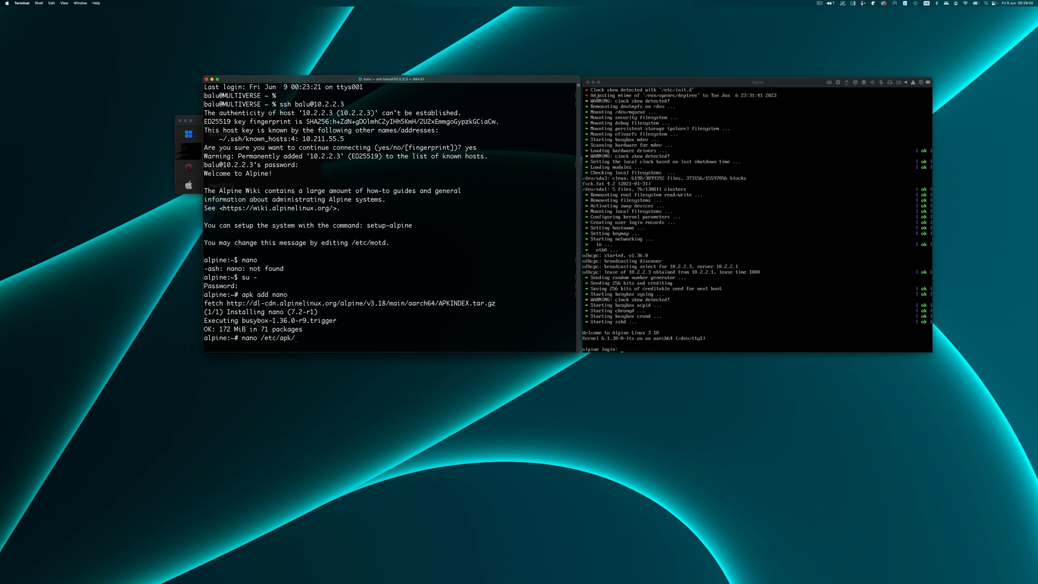
pyautogui.write('reposi')
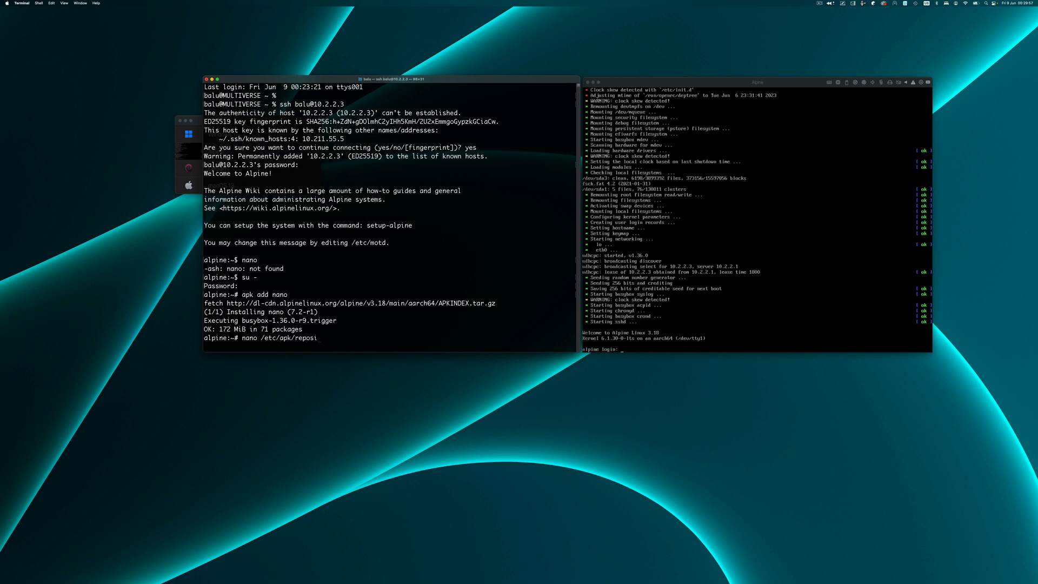
pyautogui.write('tories')
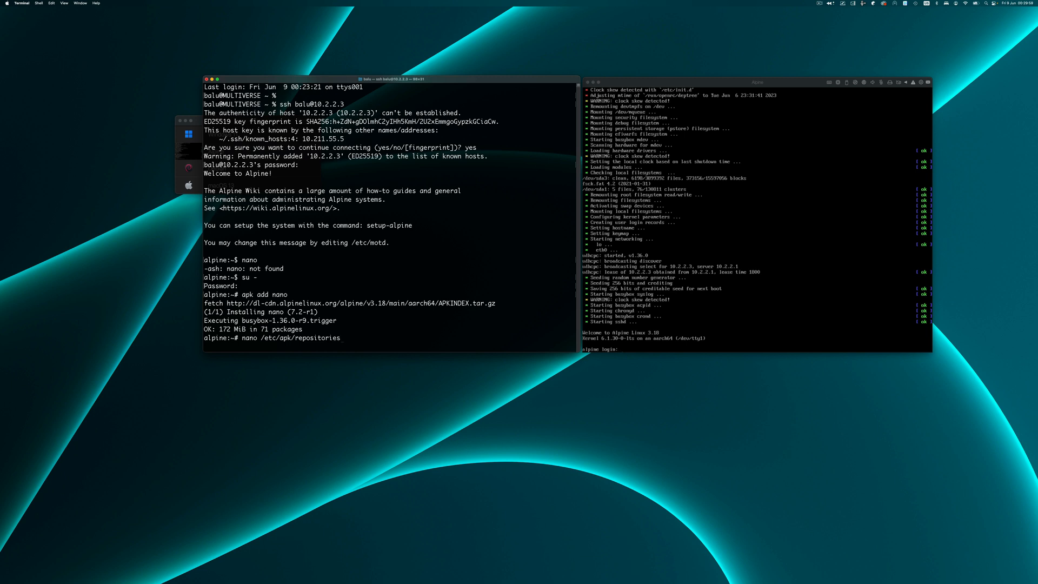
pyautogui.press('enter')
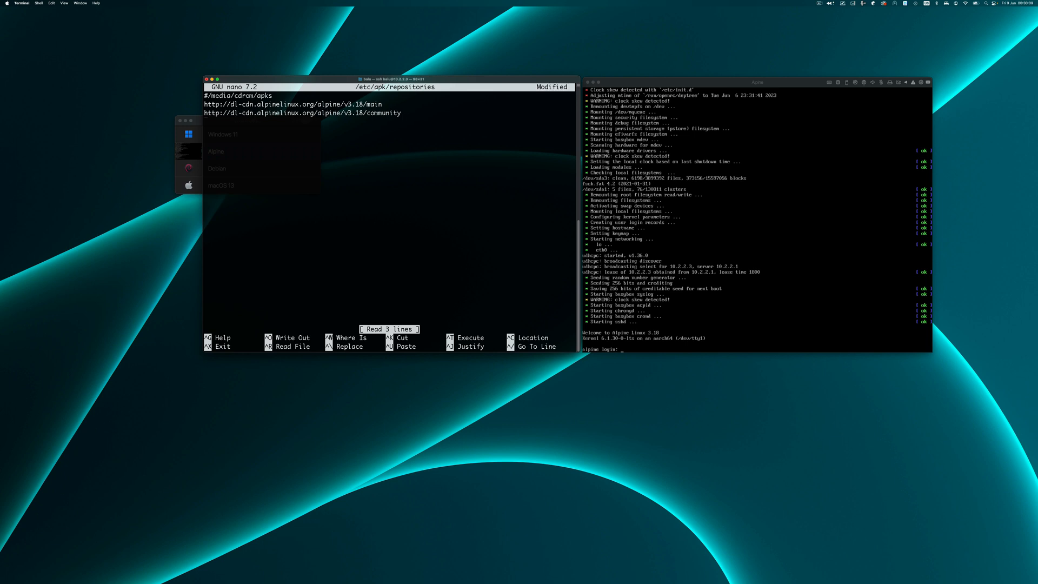
# Save the repositories file and refresh the index with apk update (19937 packages).
pyautogui.press('ctrl+o')
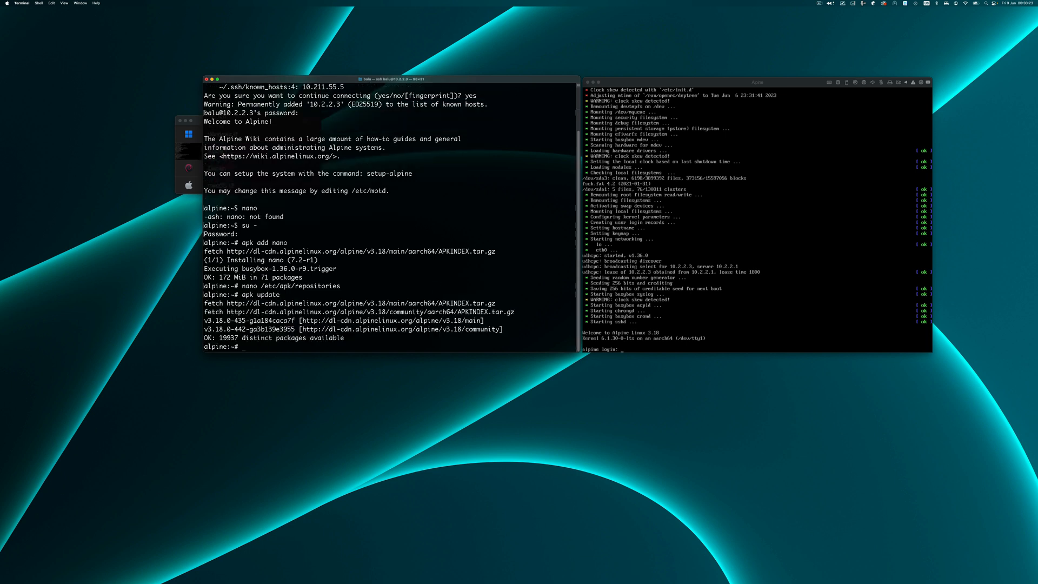
# Run apk upgrade and install sudo 1.9.13_p3-r2.
pyautogui.write('apk')
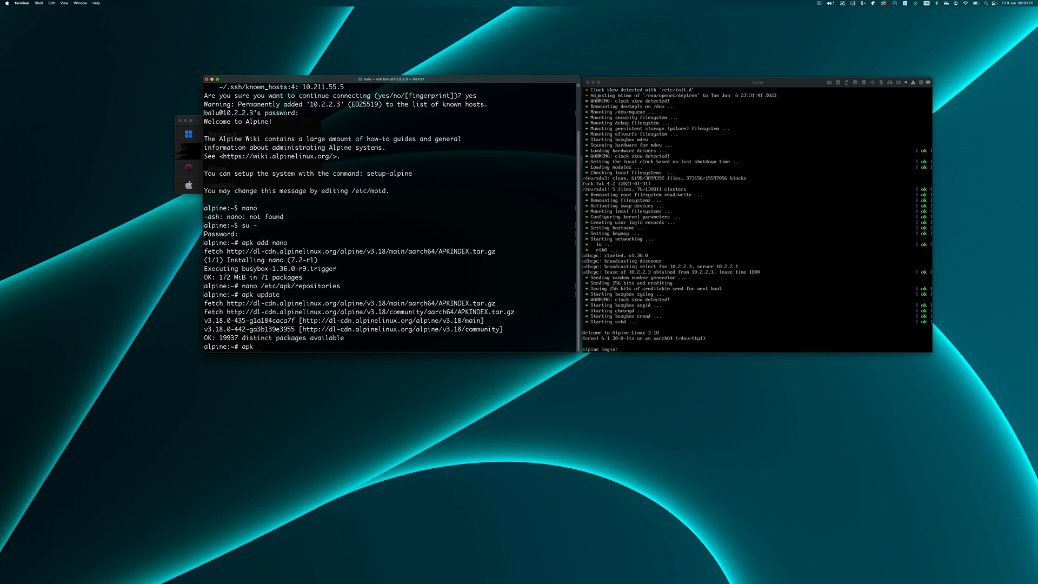
pyautogui.write('upgrade')
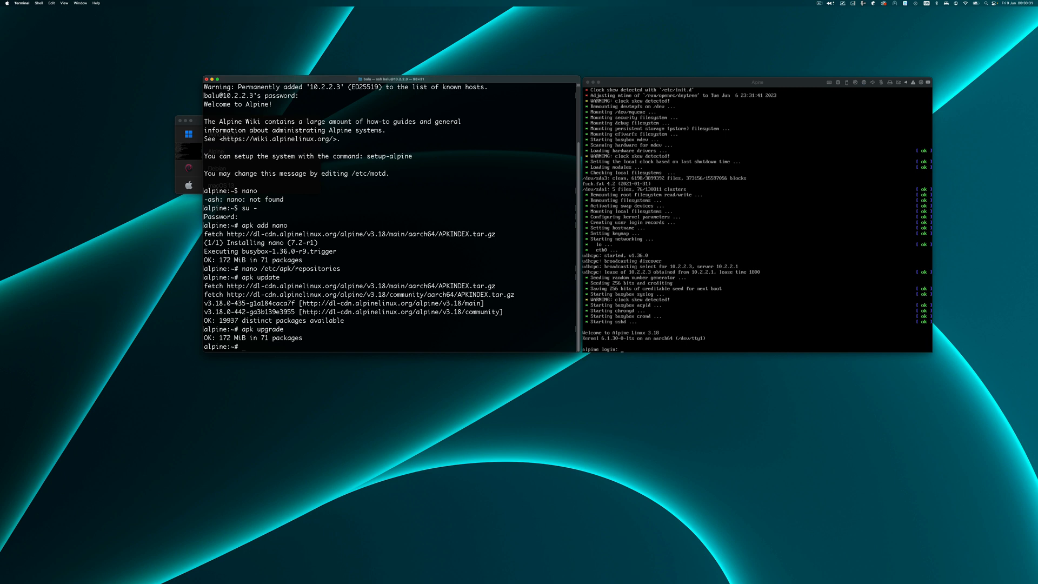
pyautogui.write('apk add  sudo')
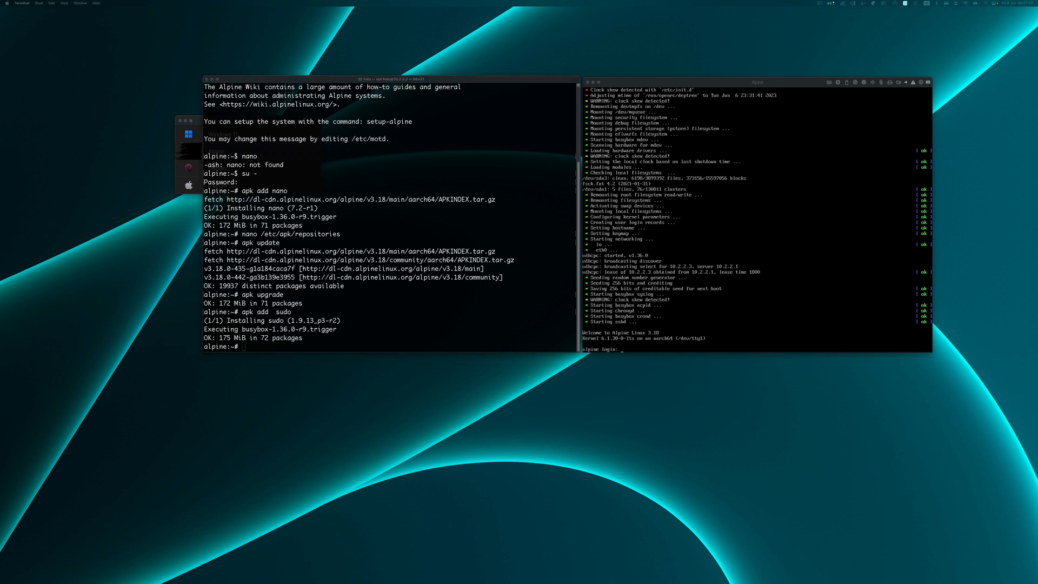
pyautogui.moveTo(40, 291)
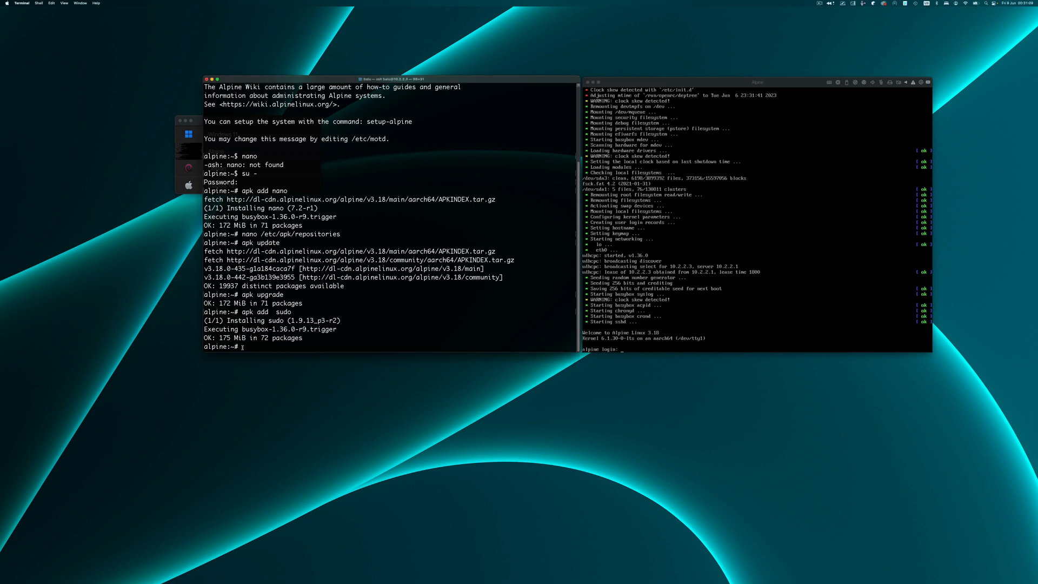
# Write the %wheel sudoers rule, add balu to wheel, and exit root.
pyautogui.rightClick(238, 346)
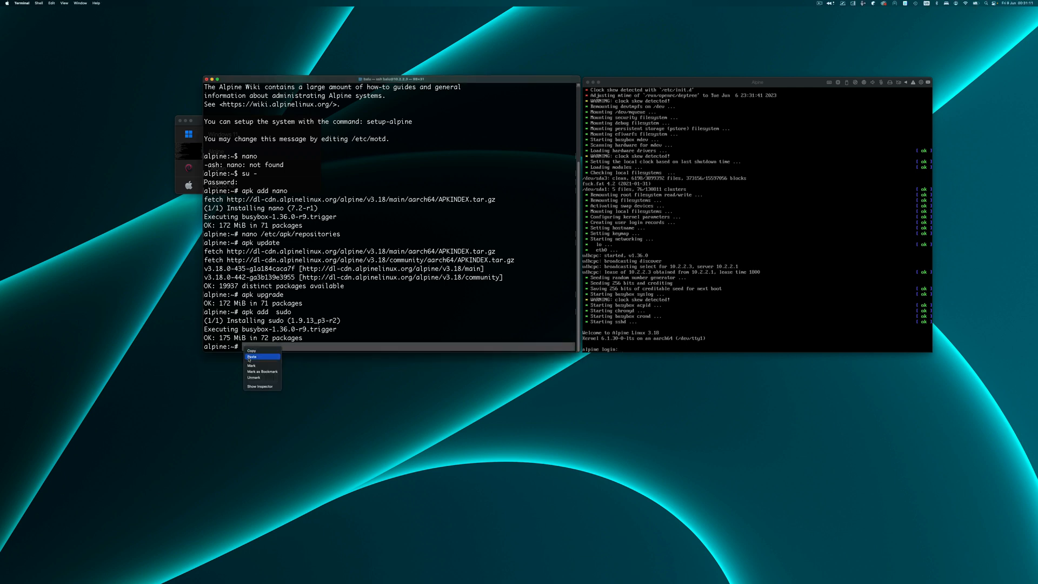
pyautogui.click(252, 355)
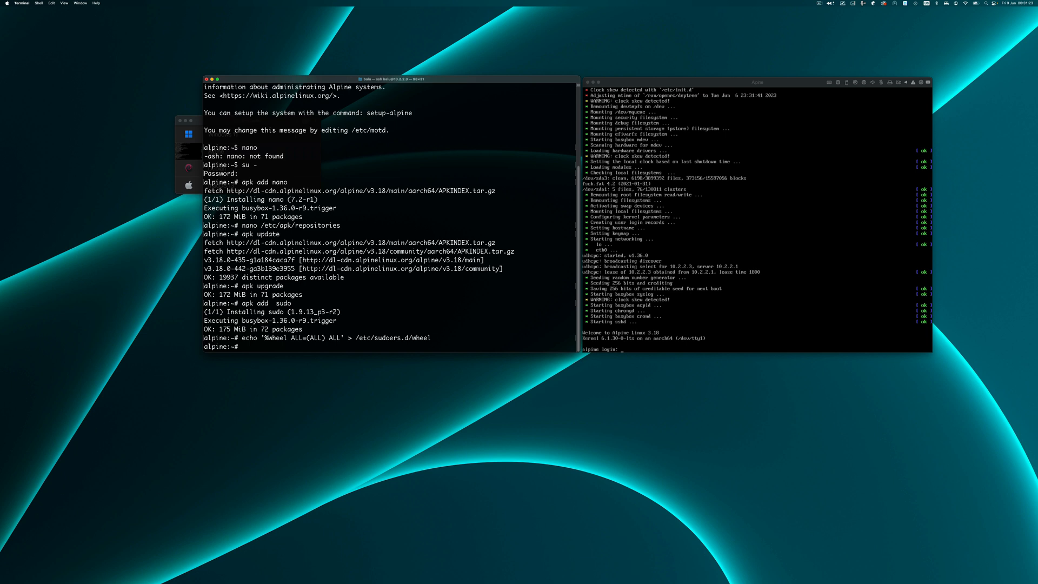
pyautogui.write('adduser balu wh')
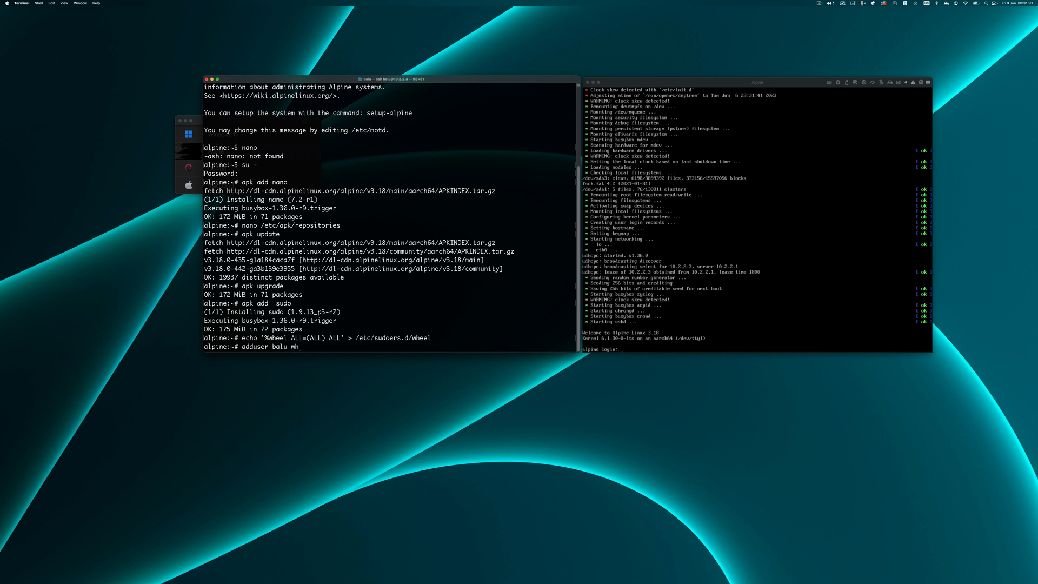
pyautogui.write('eel')
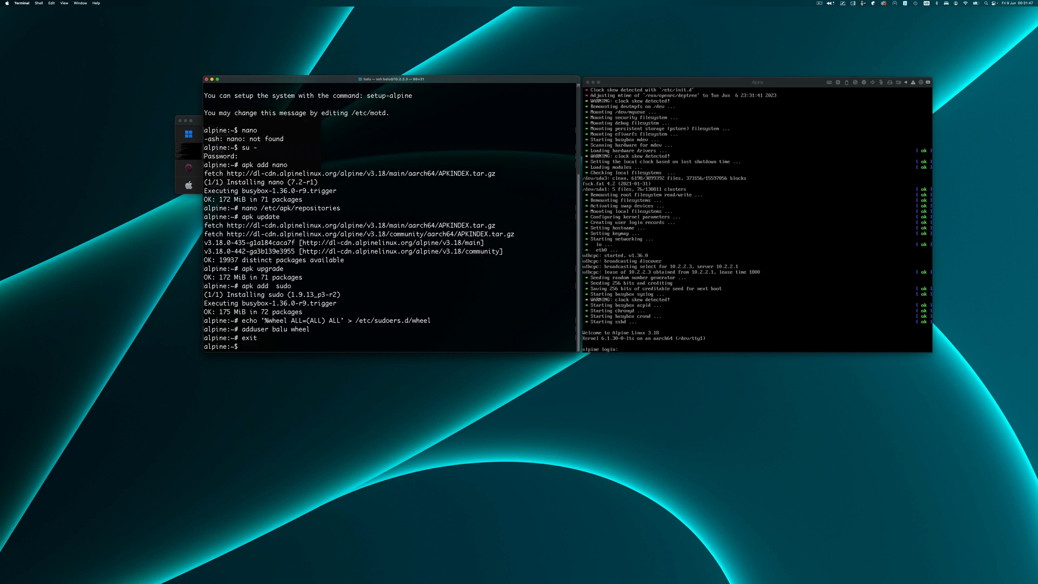
# Verify sudo as balu: sudo echo "Hello World" prompts for password and prints Hello World.
pyautogui.write('sudo')
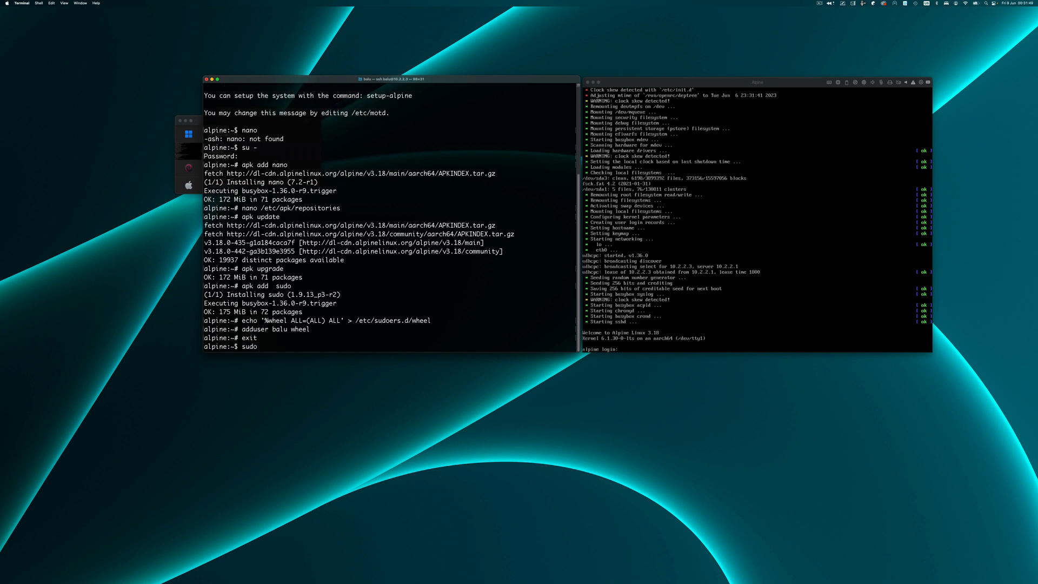
pyautogui.write('echo')
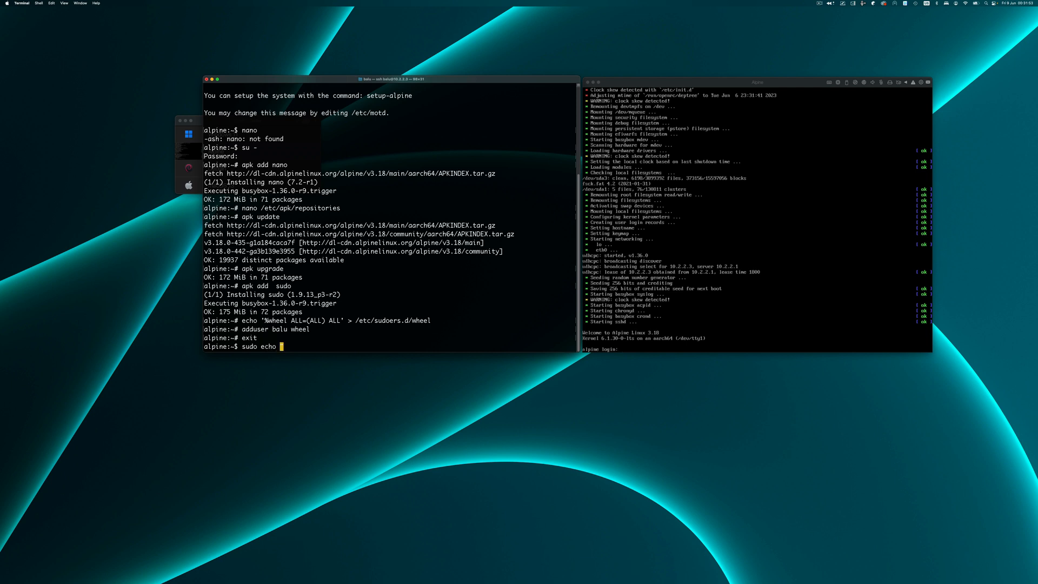
pyautogui.write('"Hell')
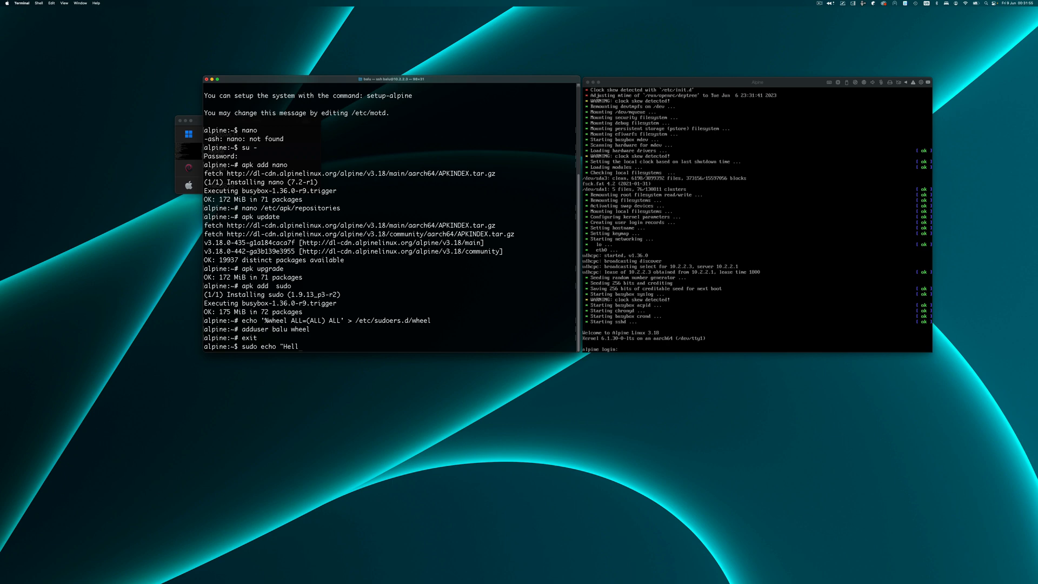
pyautogui.write('o World')
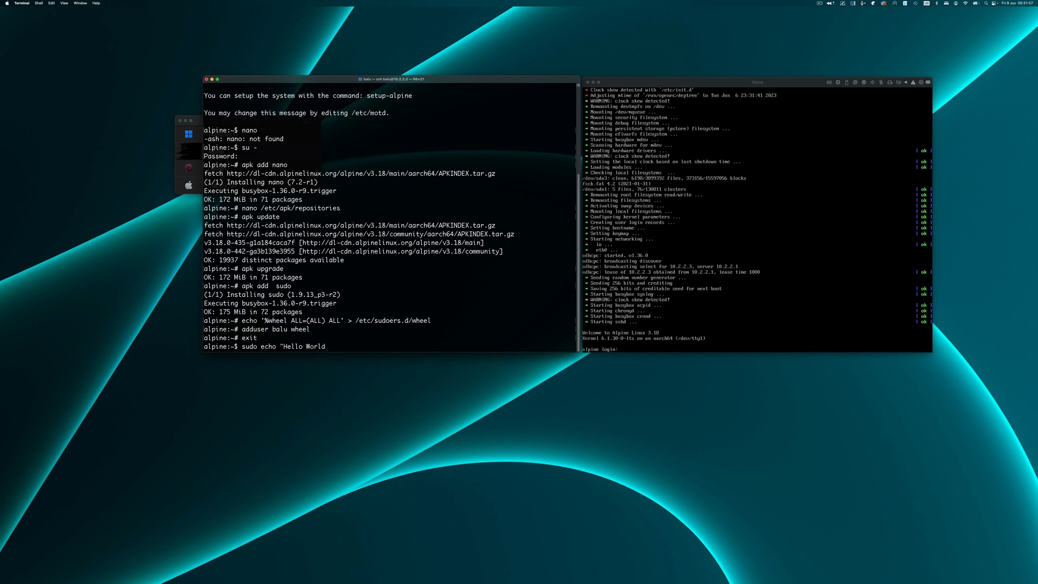
pyautogui.press('Return')
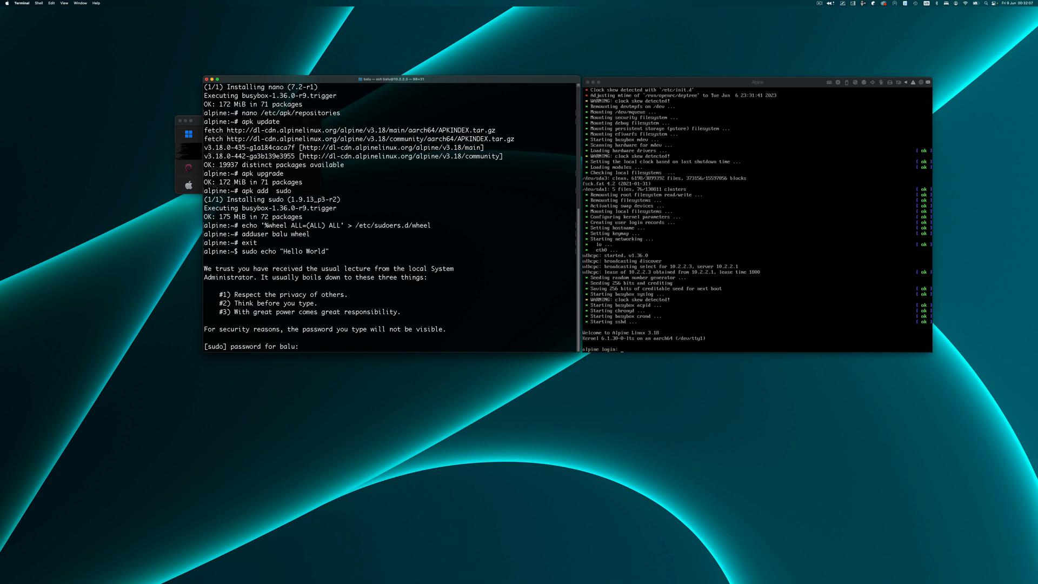
pyautogui.press('Return')
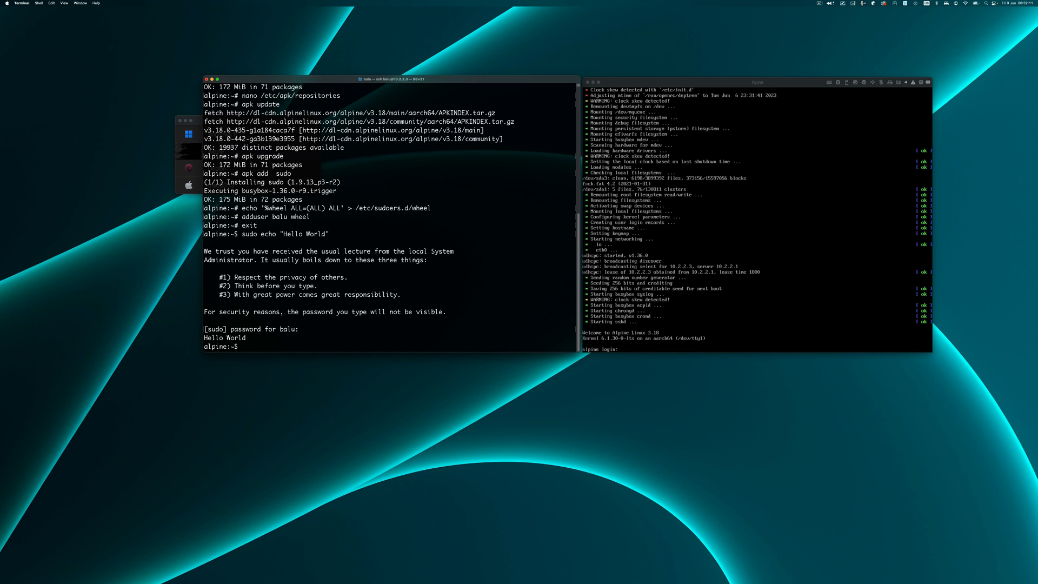